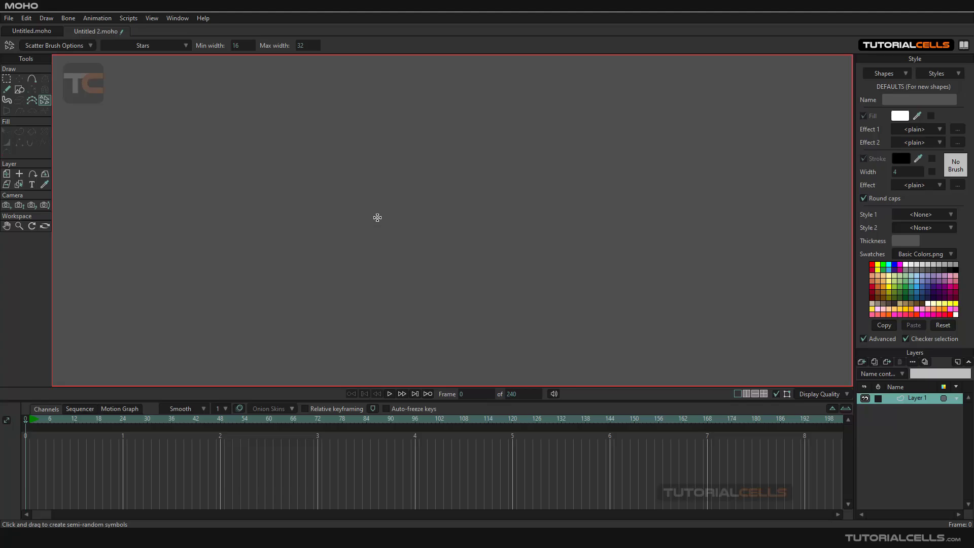
mouse_move(391, 207)
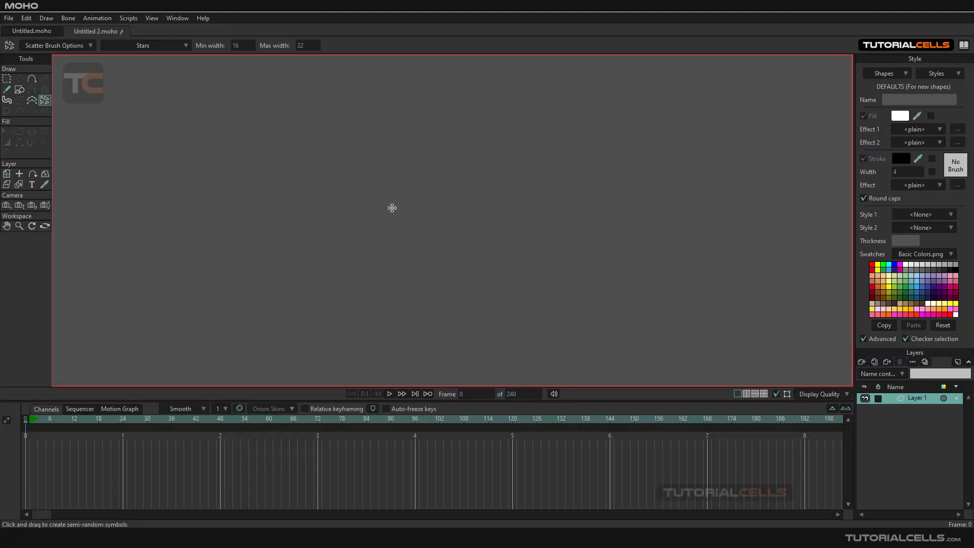
mouse_move(190, 119)
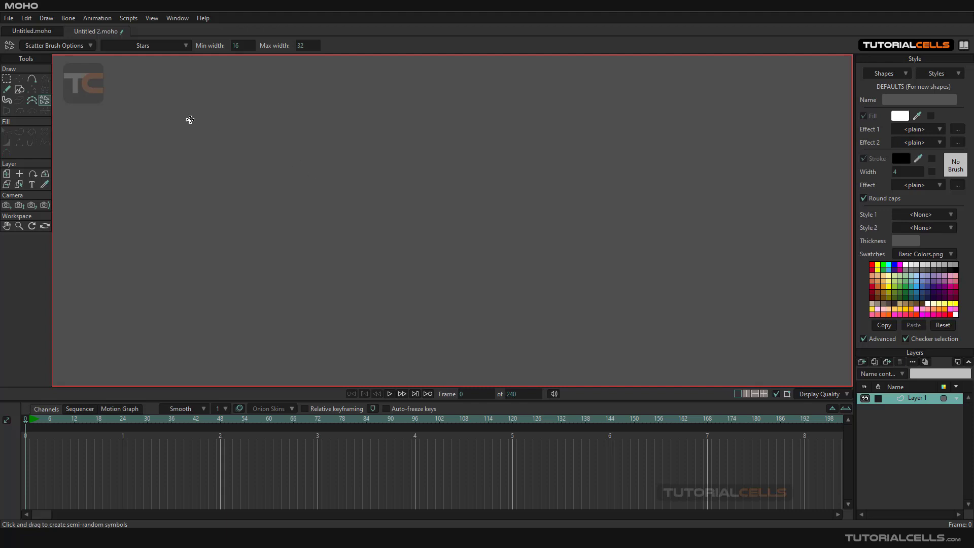
mouse_move(85, 473)
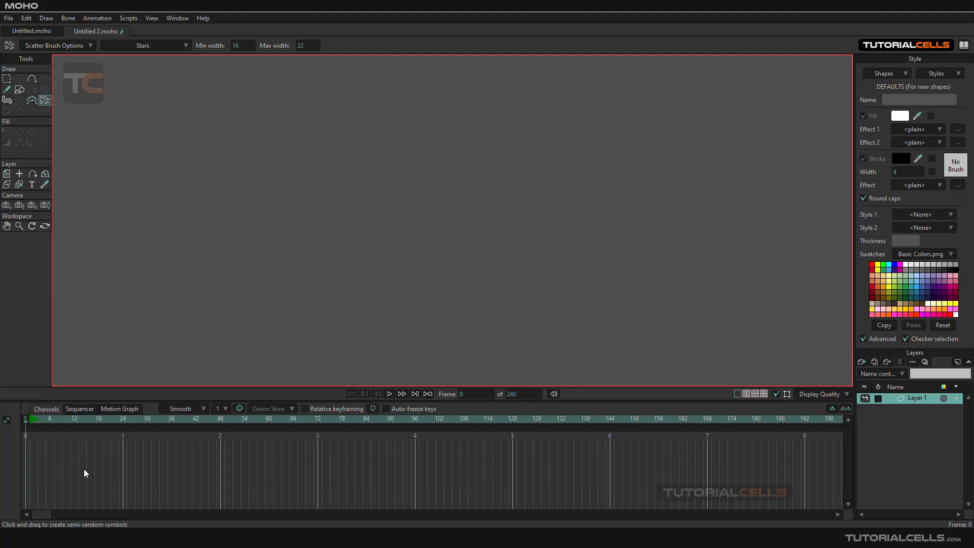
mouse_move(281, 241)
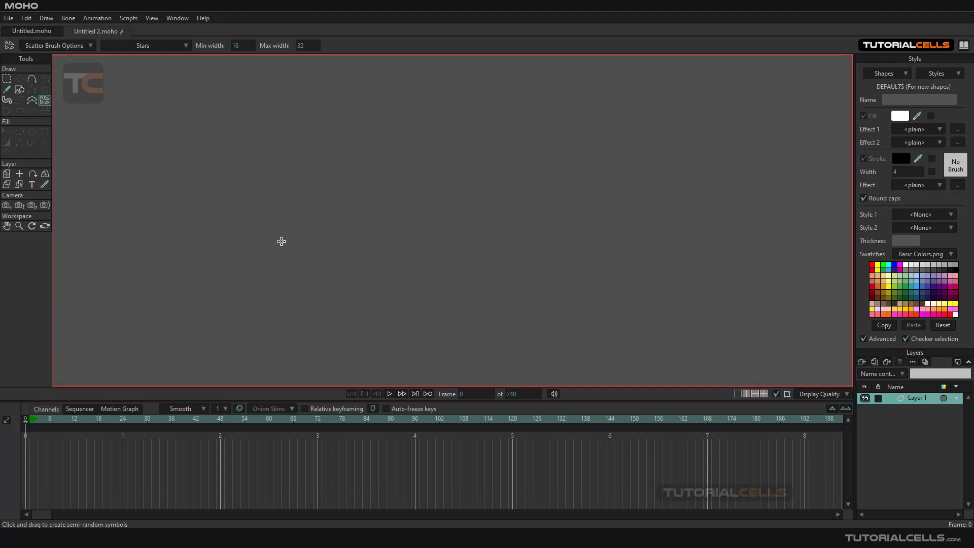
mouse_move(72, 153)
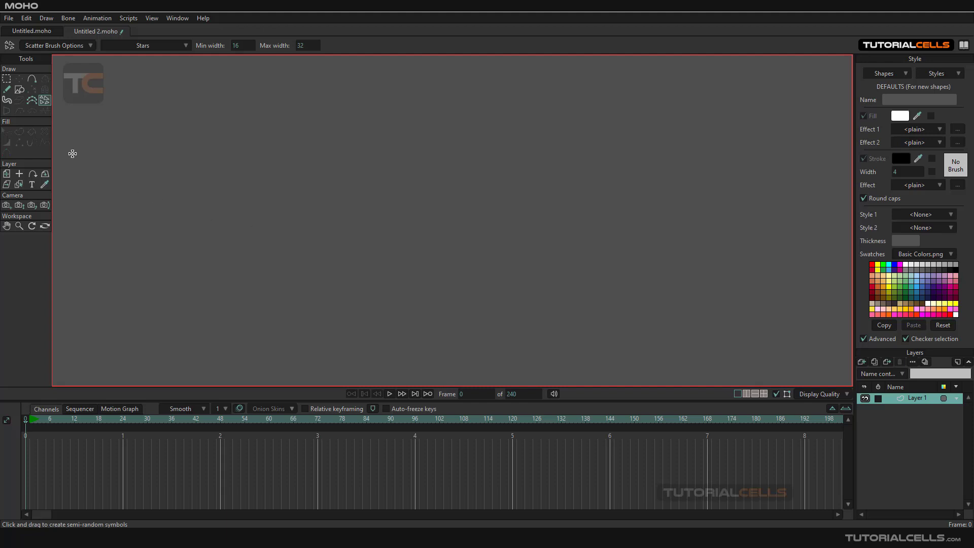
mouse_move(9, 117)
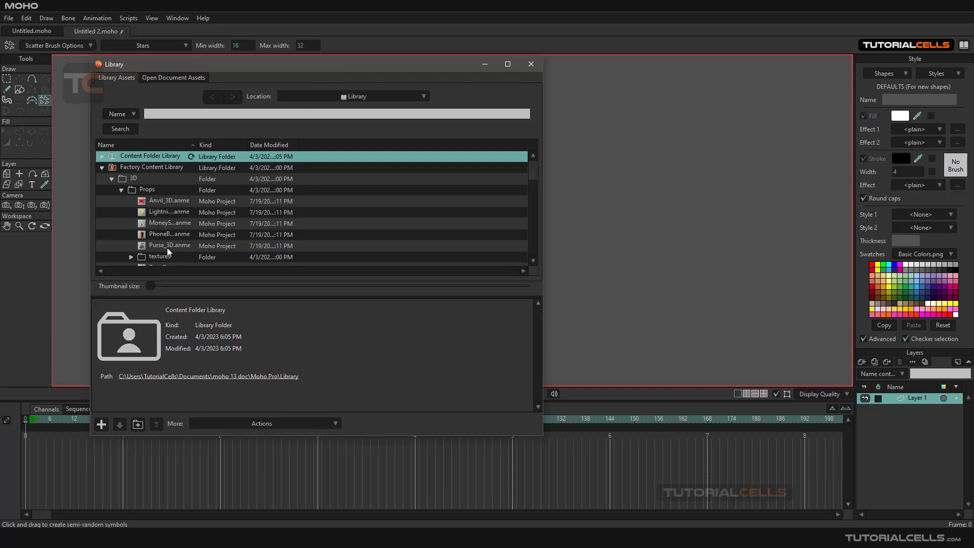
Insert the PhoneBooth_3D prop's PhoneBooth.obj object from the library's Props folder.
click(169, 234)
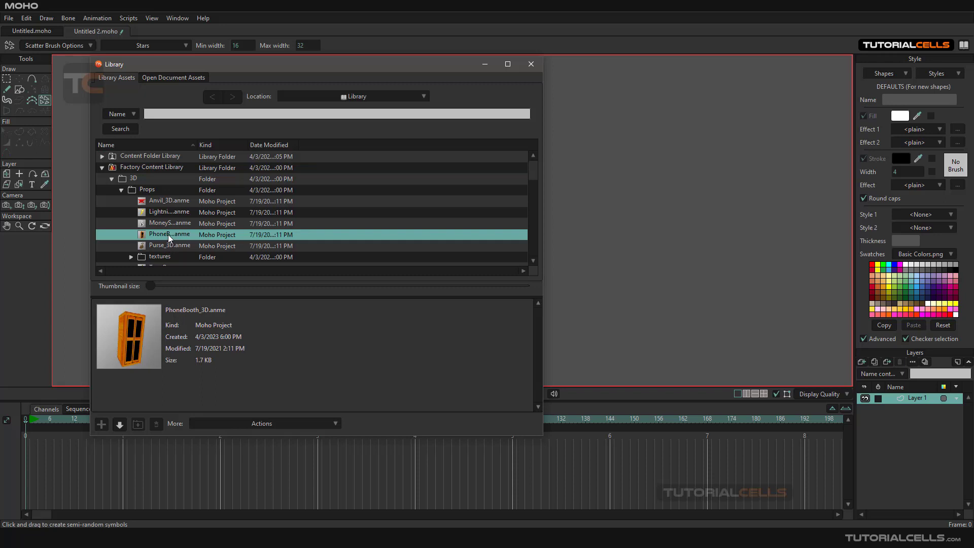
mouse_move(163, 237)
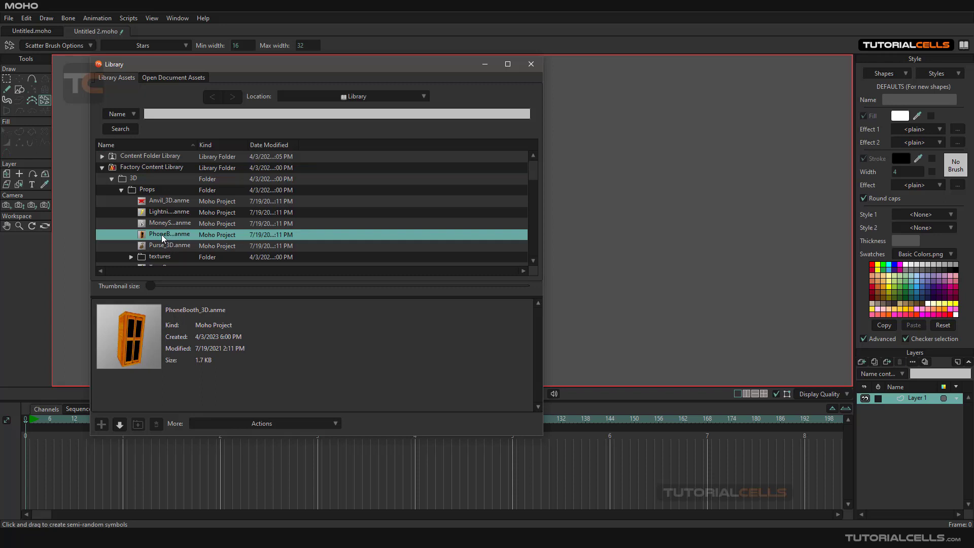
mouse_move(121, 433)
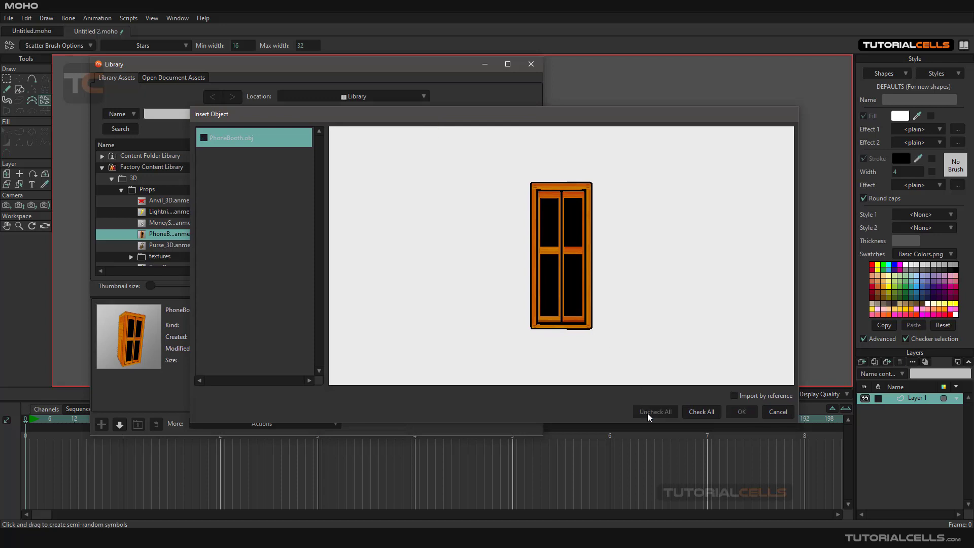
click(204, 138)
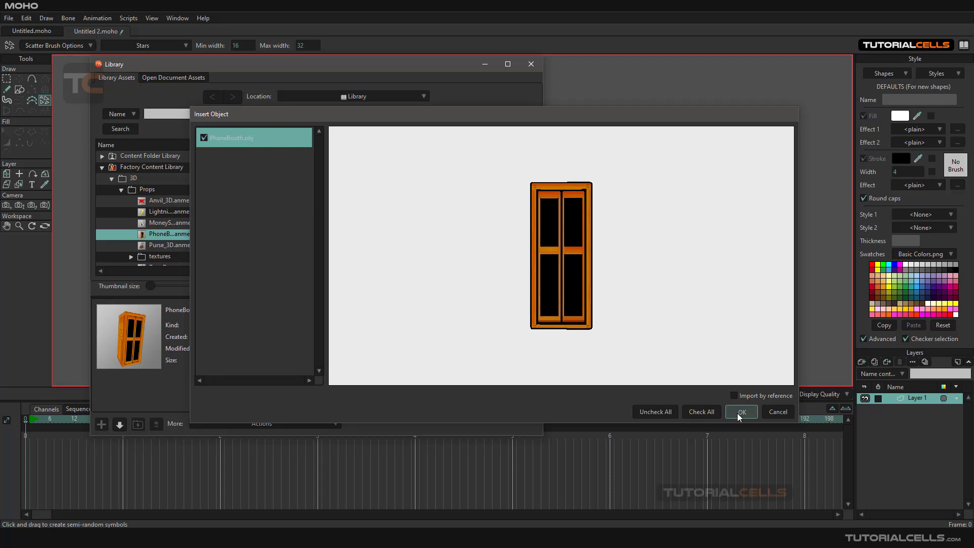
click(741, 412)
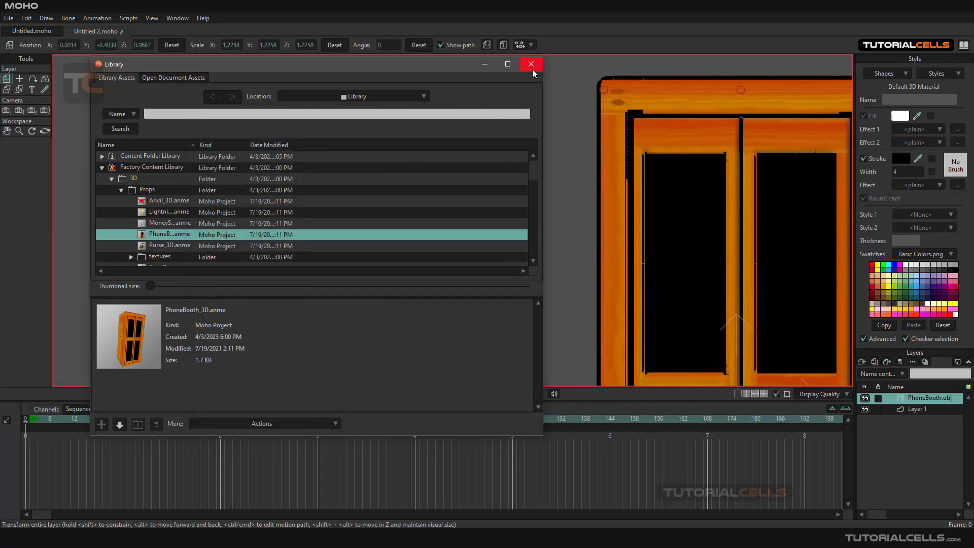
Close the Library window and orbit the workspace view around the phone booth.
click(530, 64)
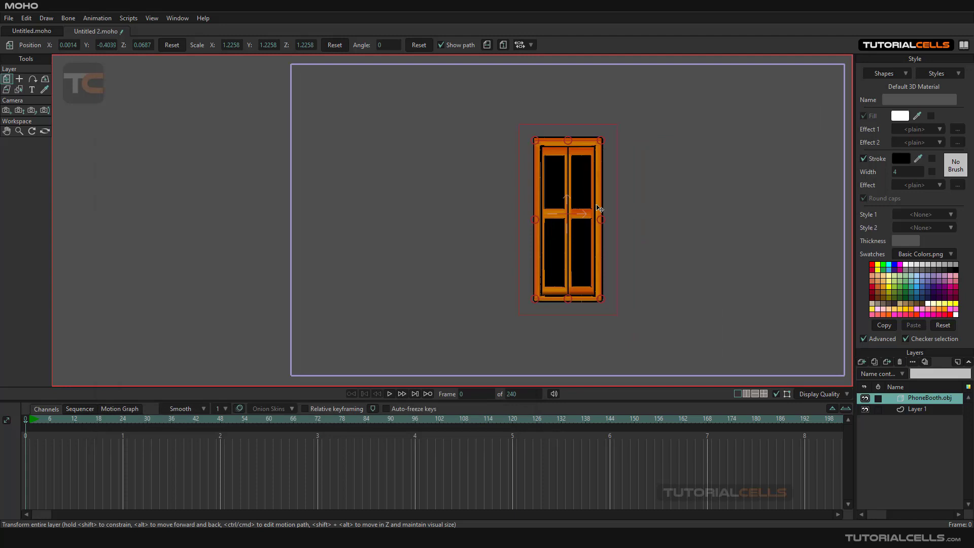
mouse_move(6, 109)
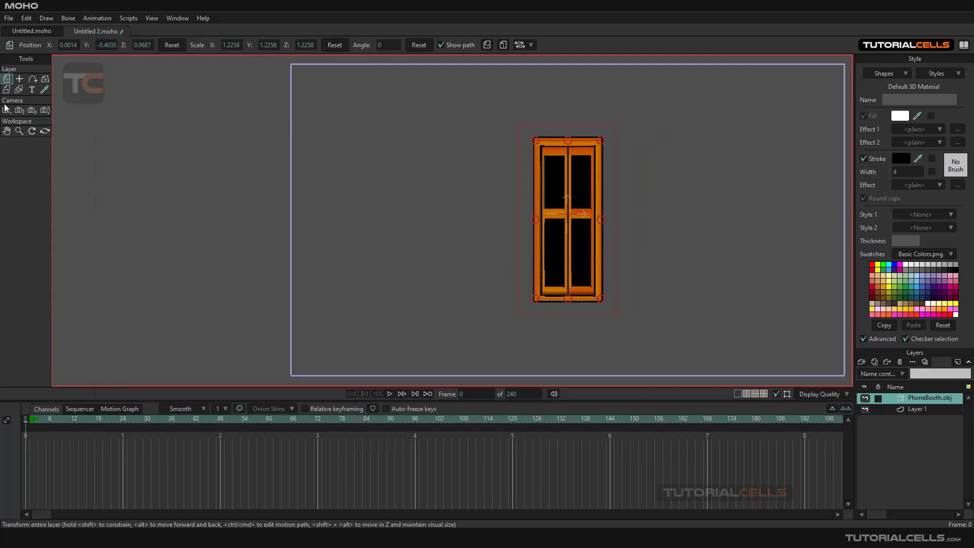
mouse_move(44, 131)
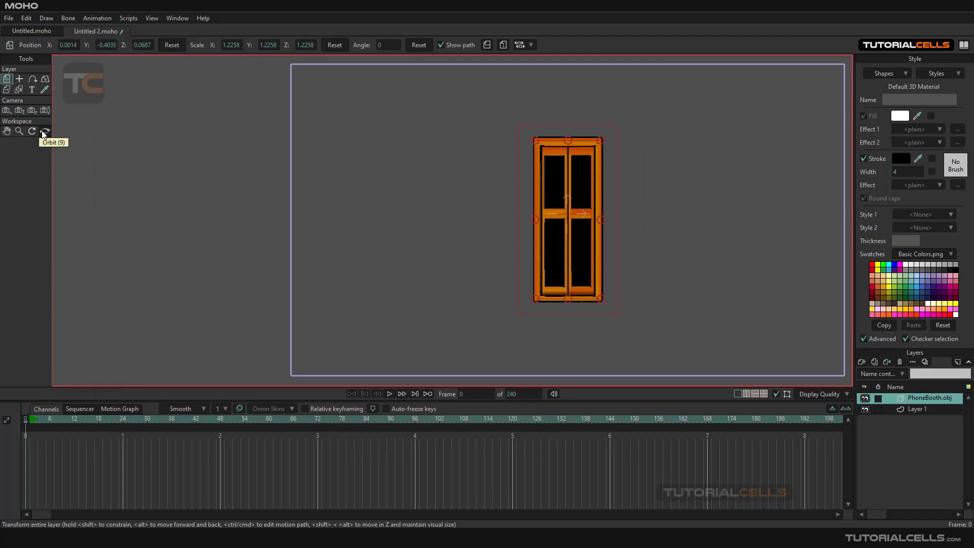
click(44, 130)
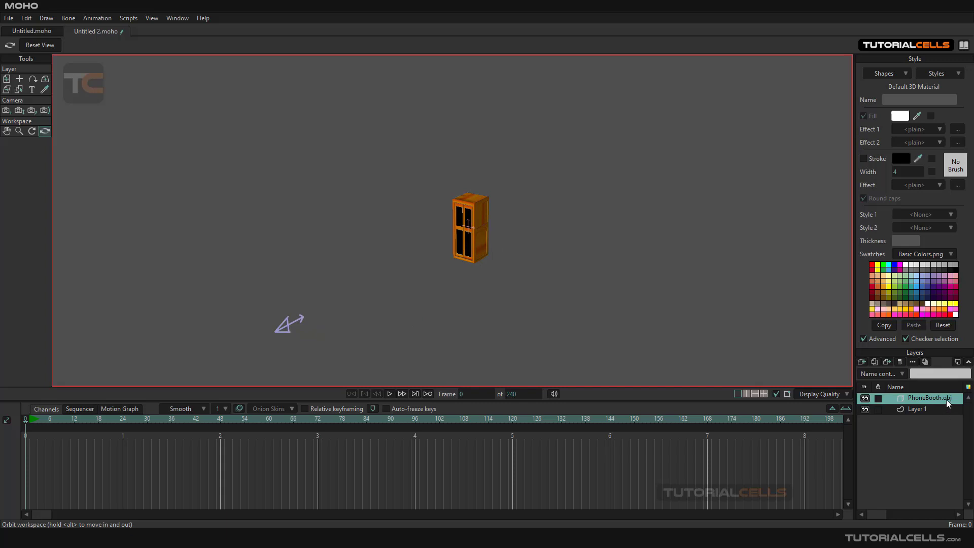
mouse_move(244, 174)
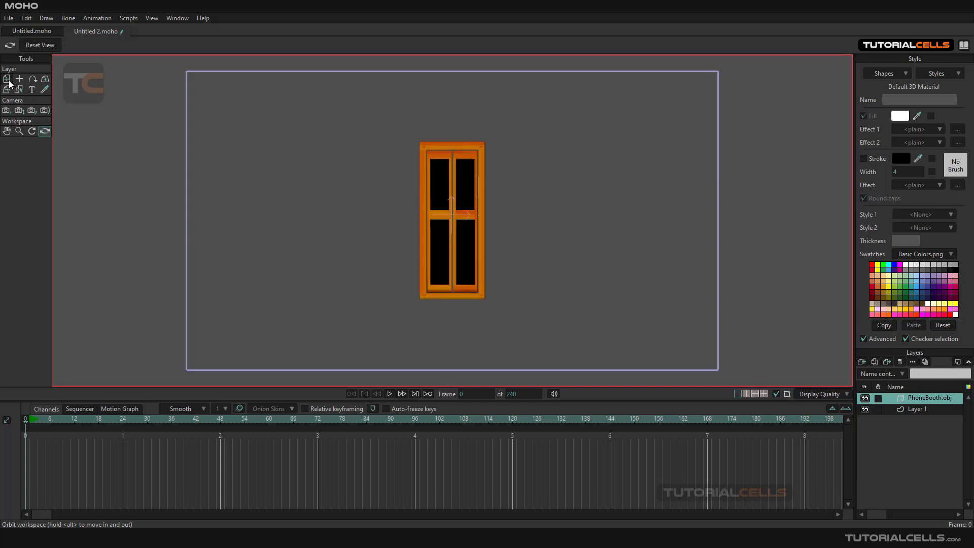
Drag the PhoneBooth.obj layer toward the left of the frame with Transform Layer.
click(6, 79)
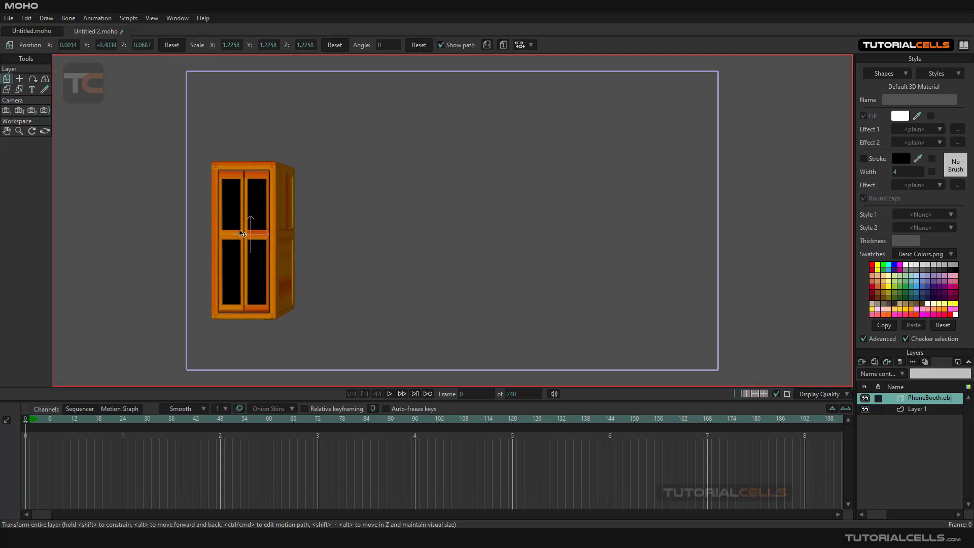
drag(241, 233, 275, 204)
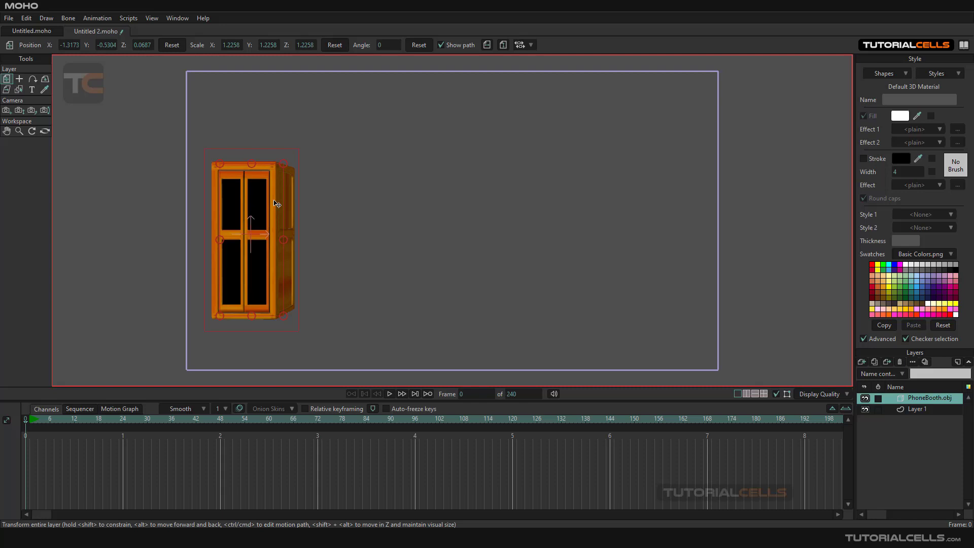
mouse_move(277, 224)
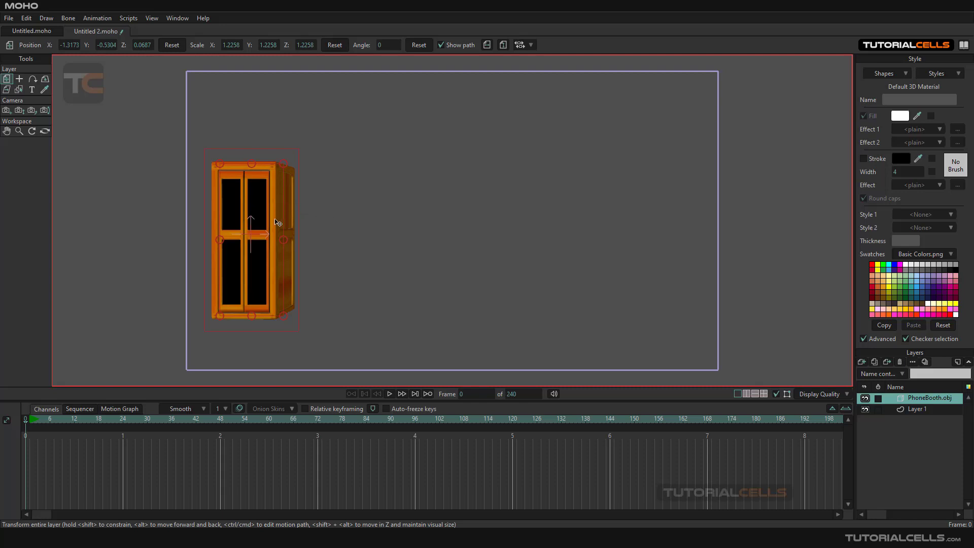
mouse_move(61, 99)
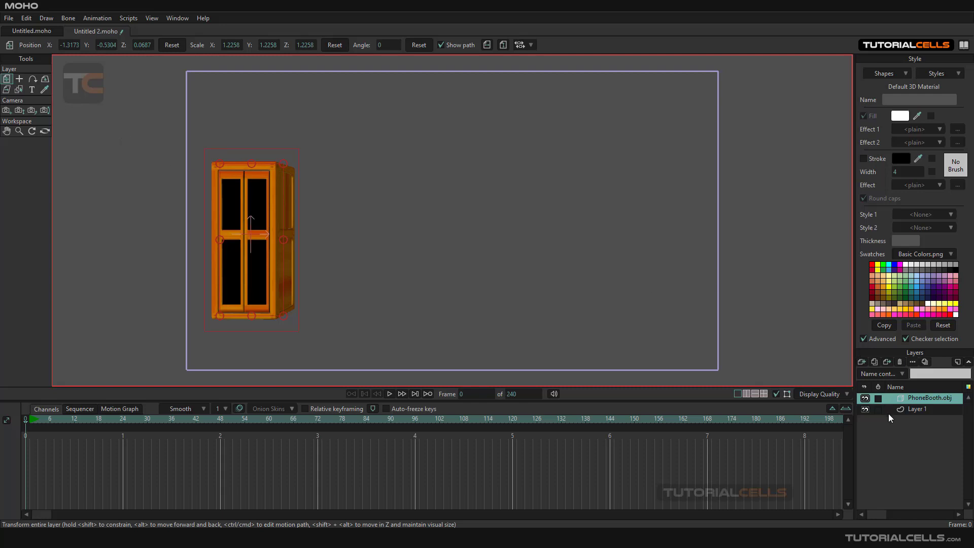
mouse_move(611, 304)
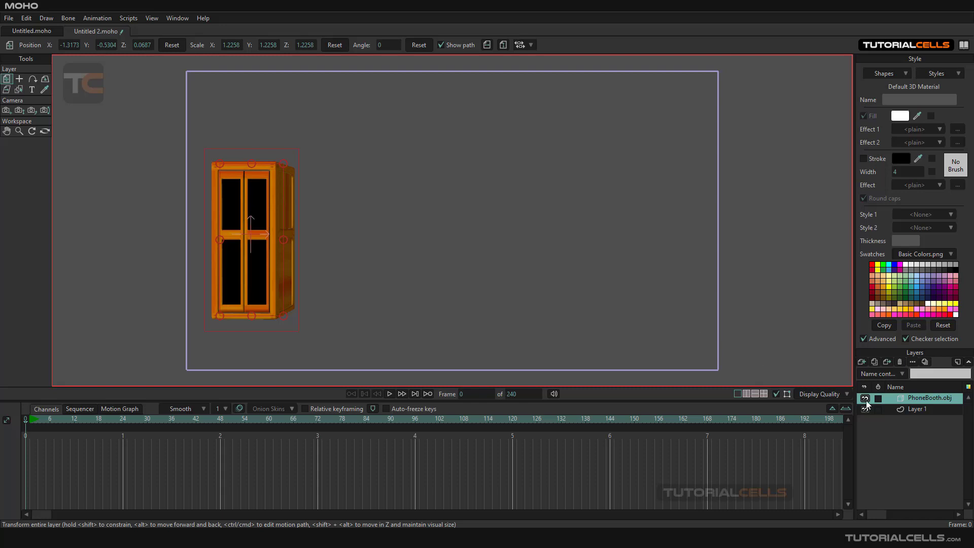
Make Layer 1 active and pick the rectangle Draw Shape tool.
click(916, 409)
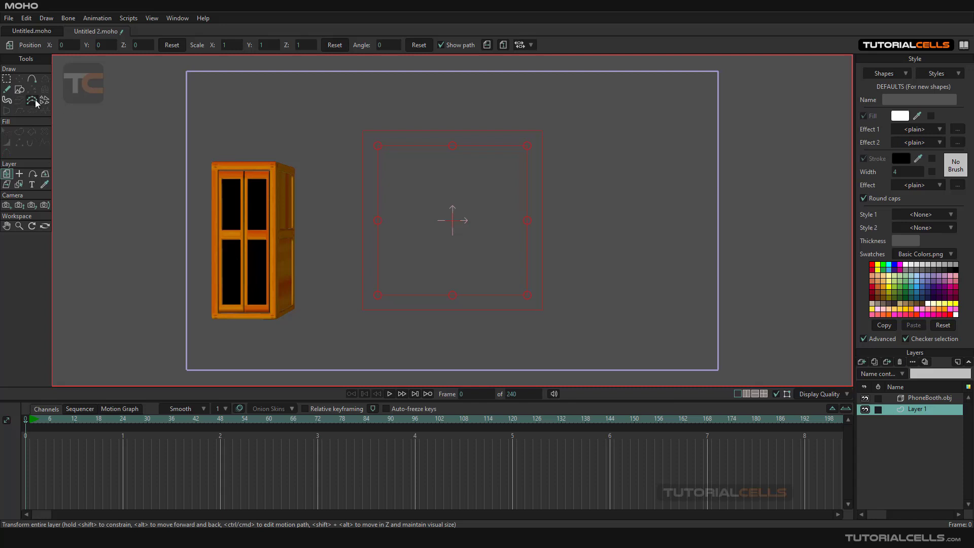
mouse_move(36, 101)
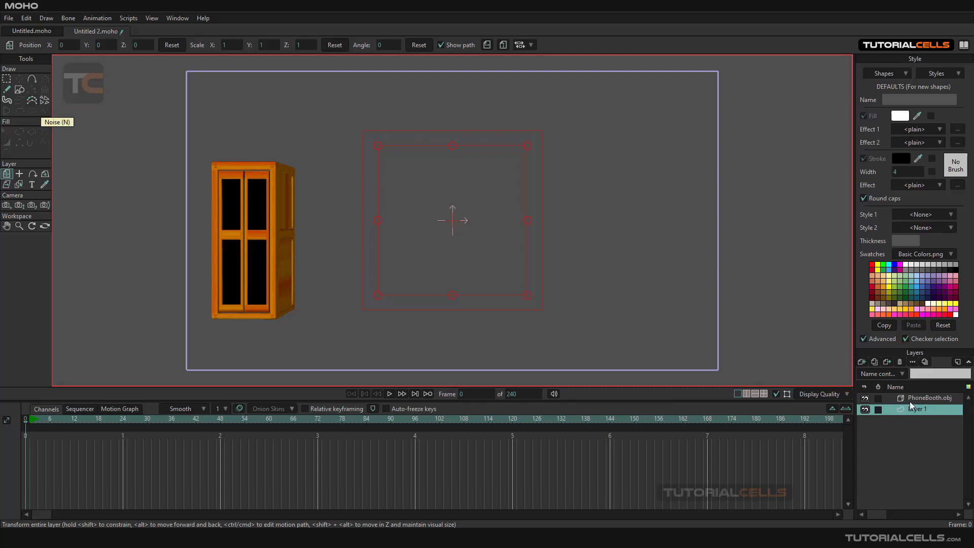
click(928, 398)
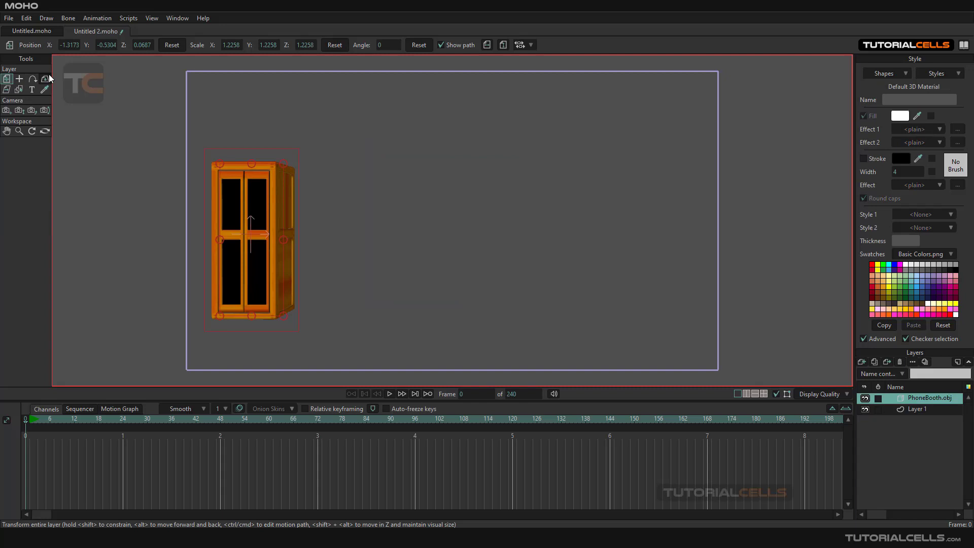
mouse_move(31, 88)
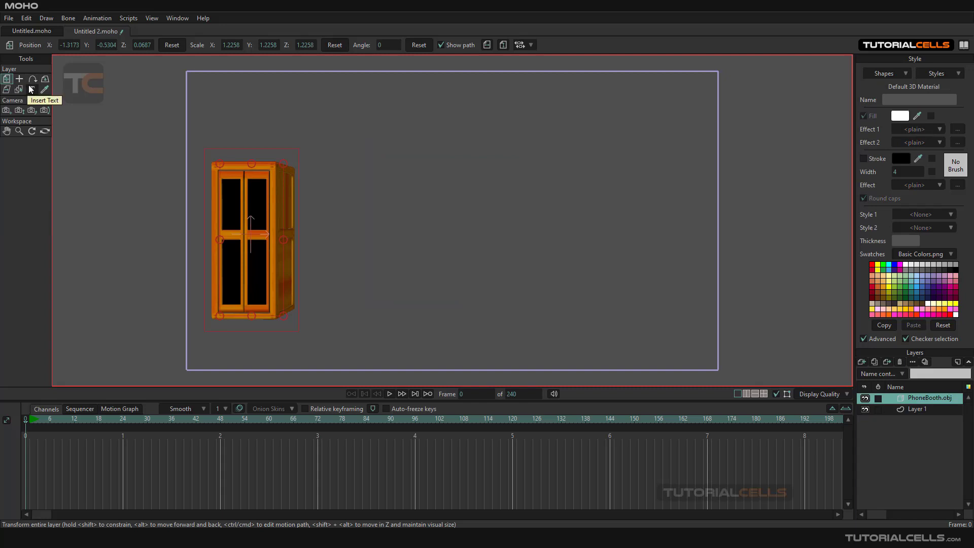
mouse_move(457, 270)
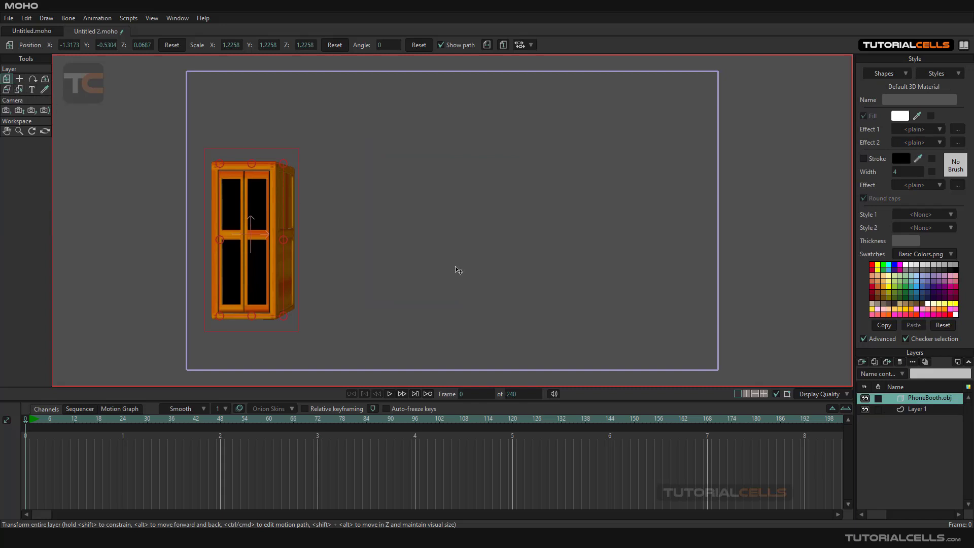
click(917, 409)
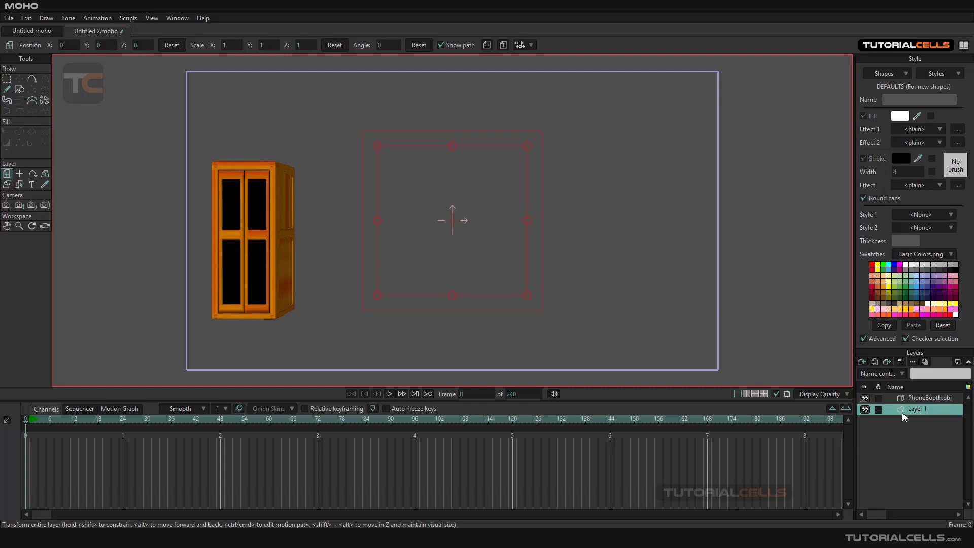
mouse_move(24, 128)
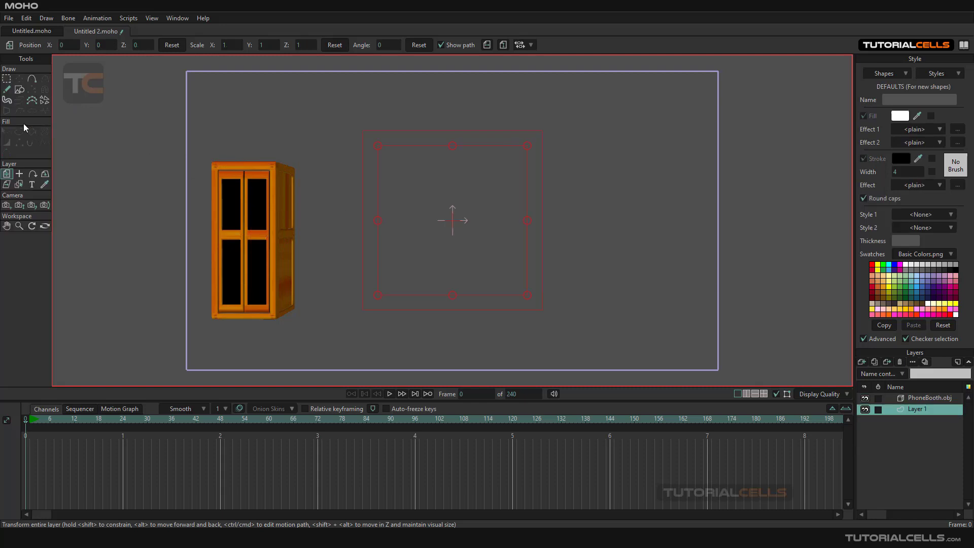
click(19, 89)
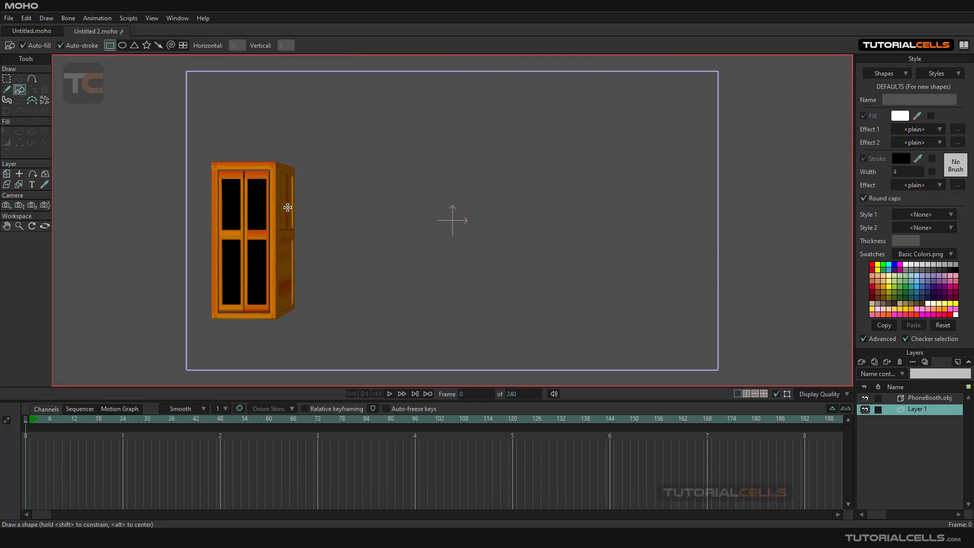
mouse_move(326, 166)
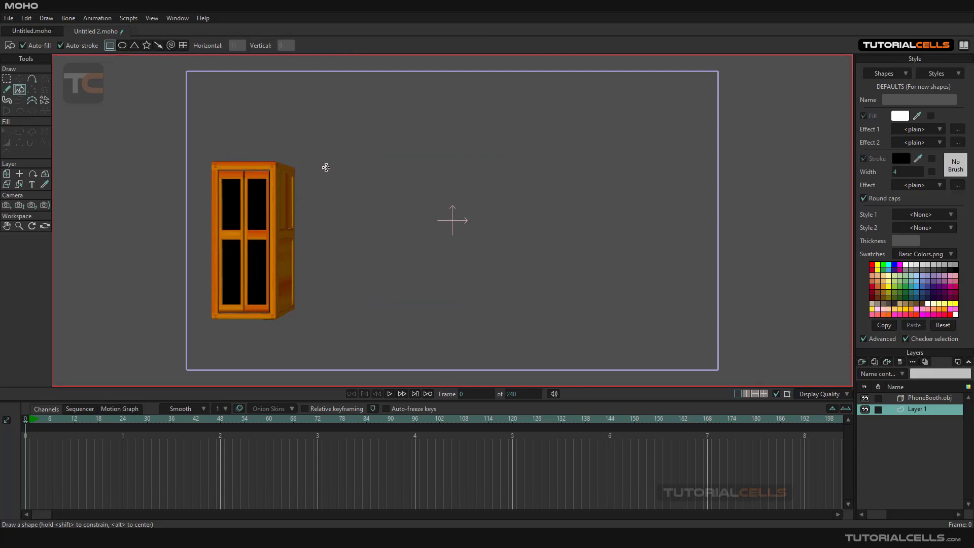
Set the default fill colour to red in the Color Picker.
click(899, 115)
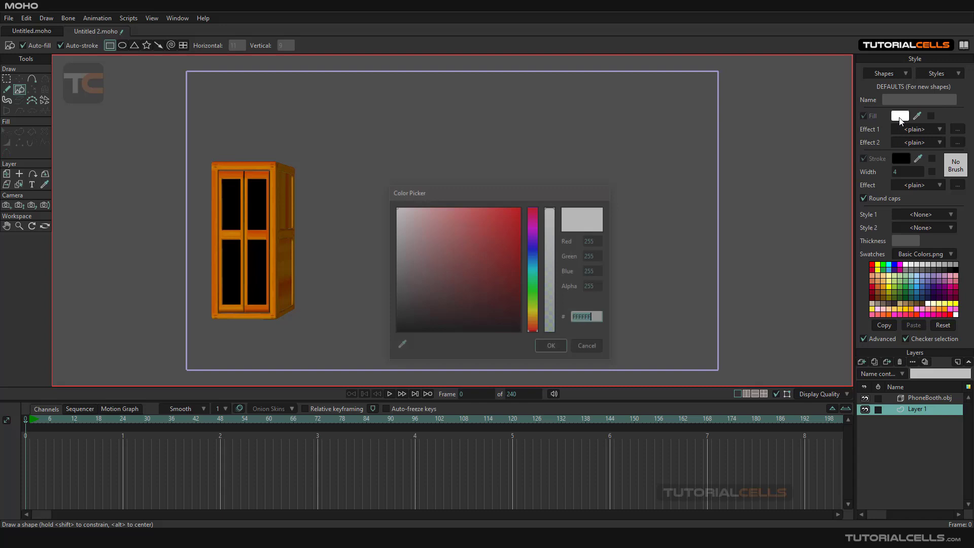
click(509, 224)
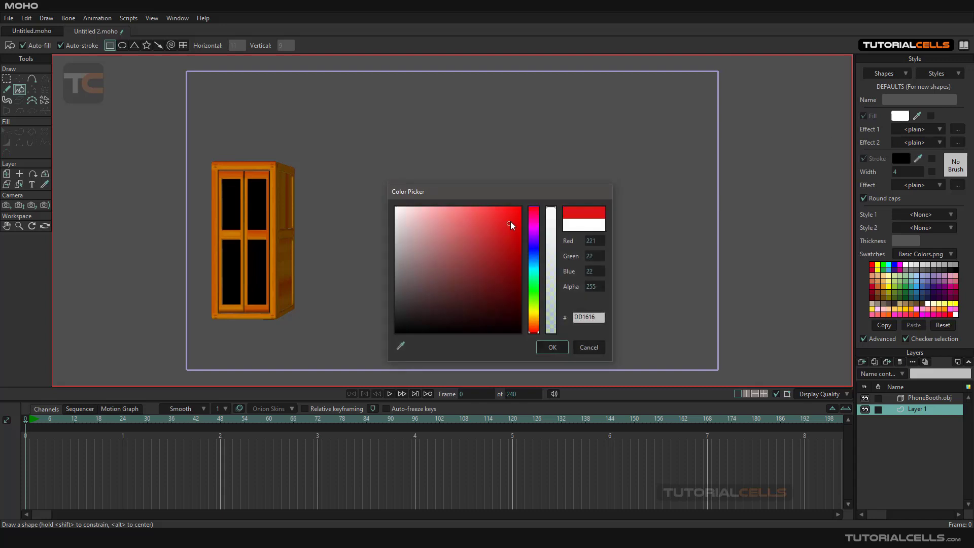
click(551, 347)
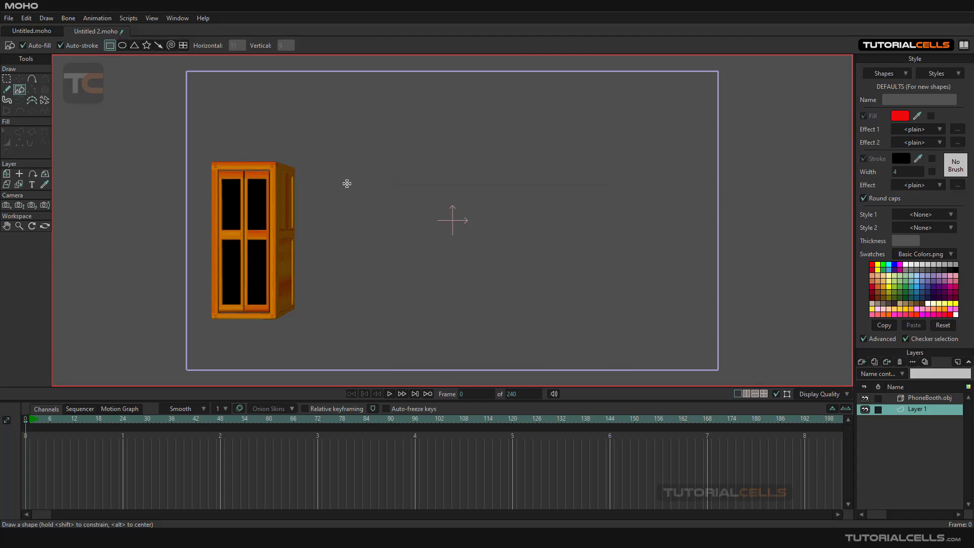
mouse_move(332, 169)
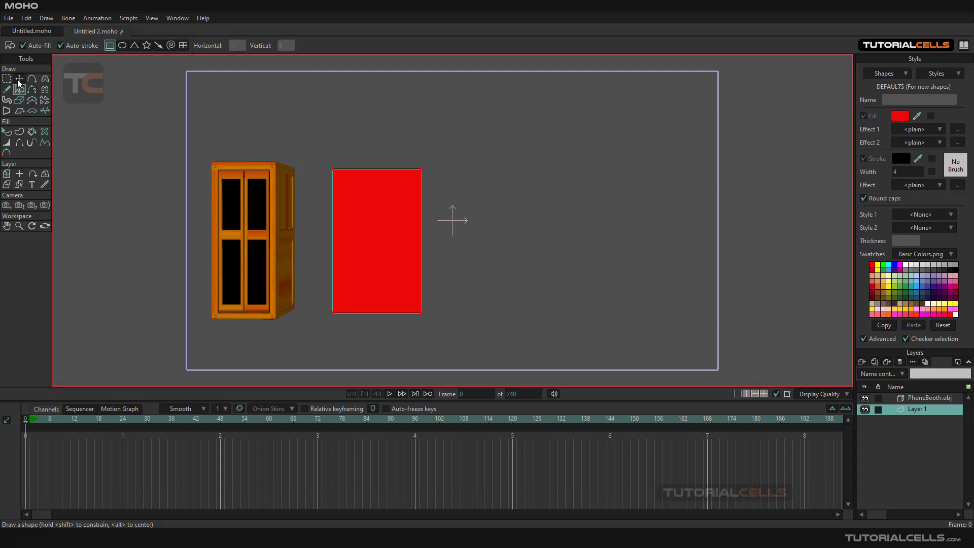
Switch between Transform Points and Transform Layer, ending on Transform Points for the rectangle.
click(20, 79)
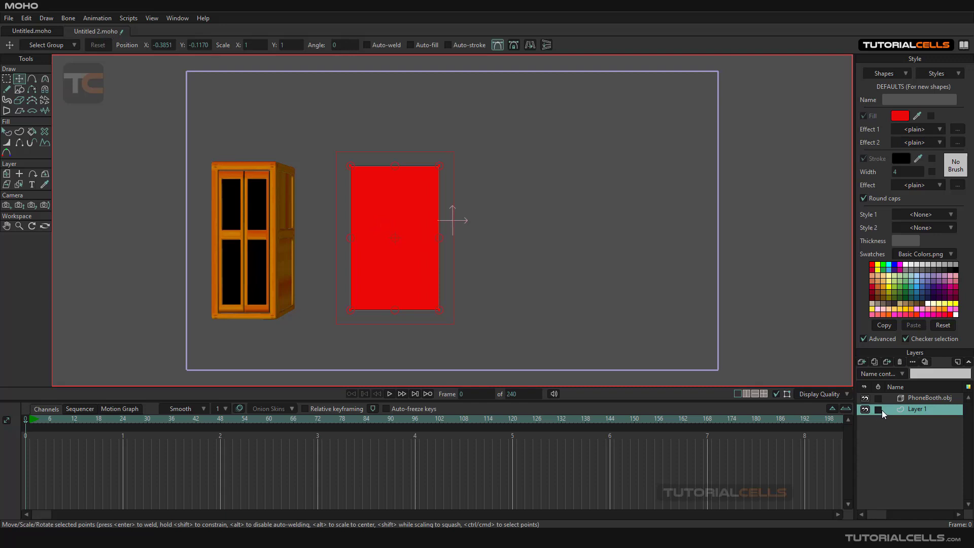
mouse_move(9, 174)
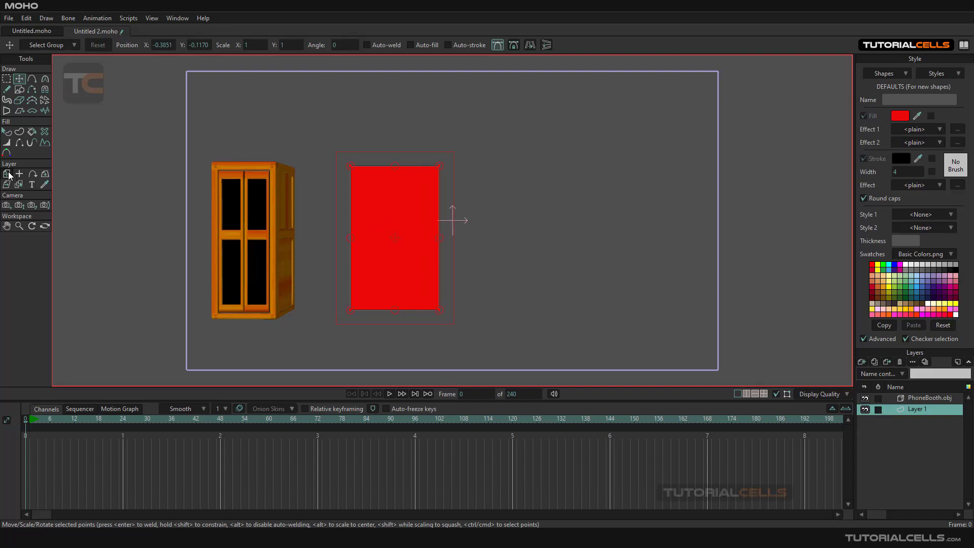
click(6, 174)
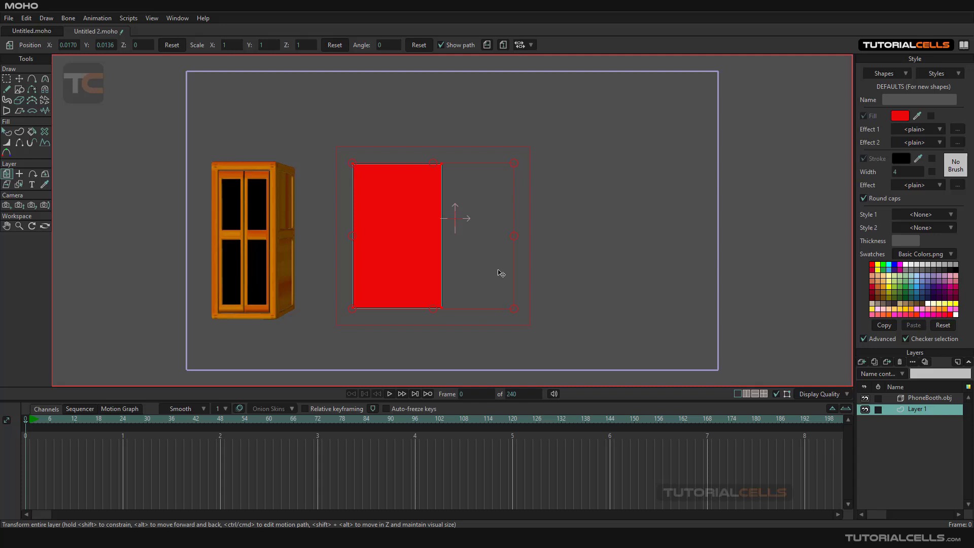
click(6, 78)
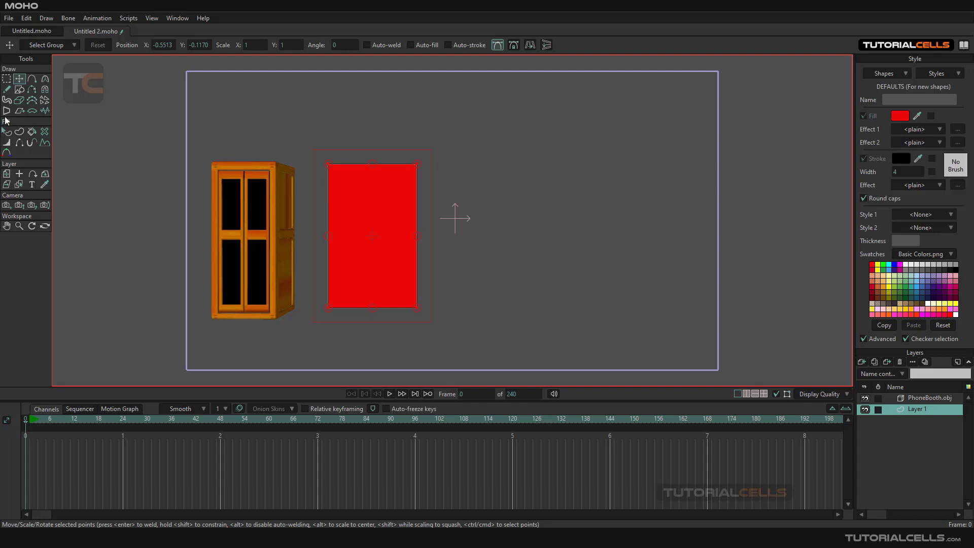
mouse_move(7, 111)
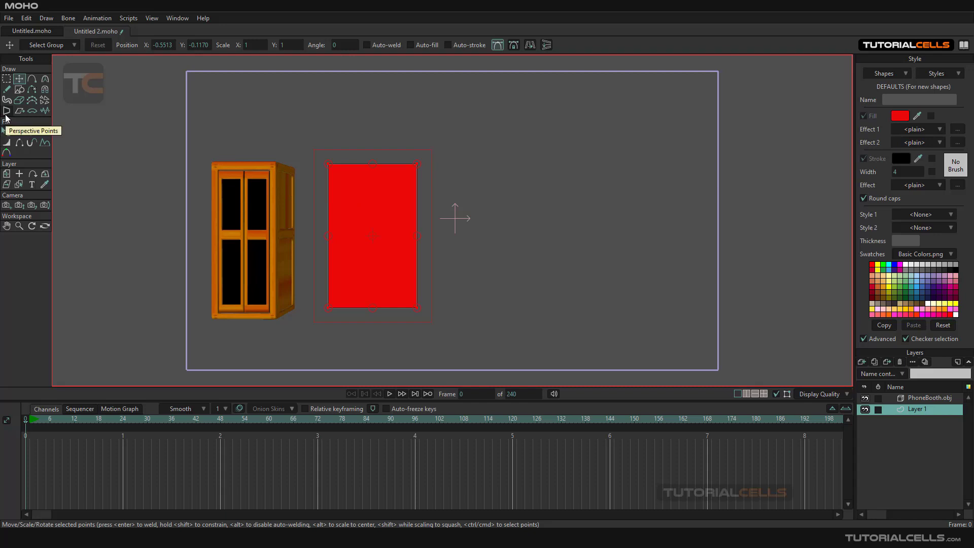
Select the Perspective Points tool for the red rectangle.
click(7, 111)
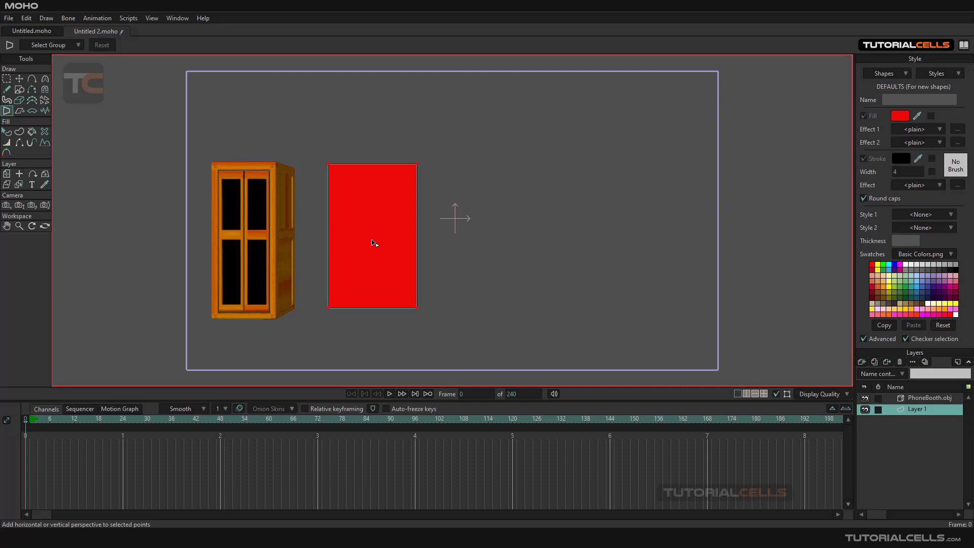
mouse_move(373, 250)
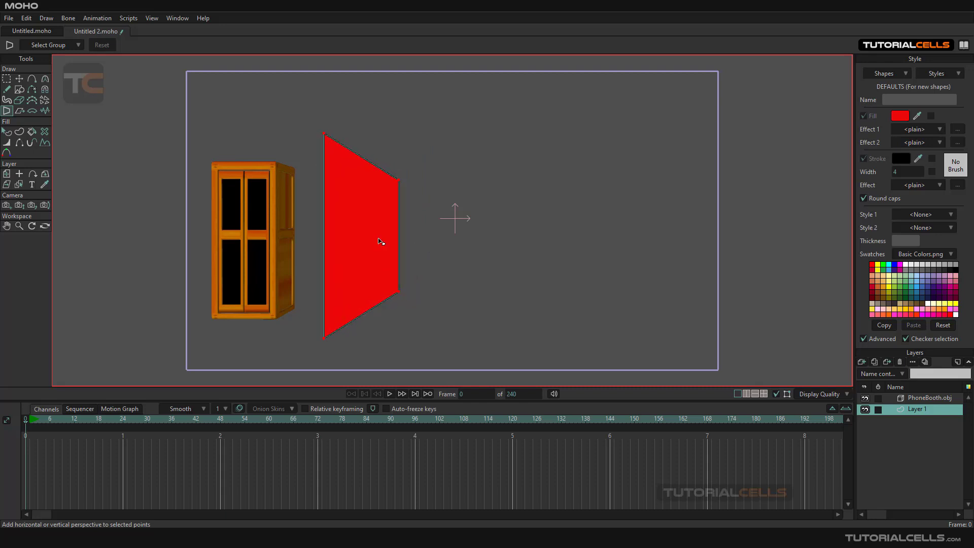
mouse_move(294, 169)
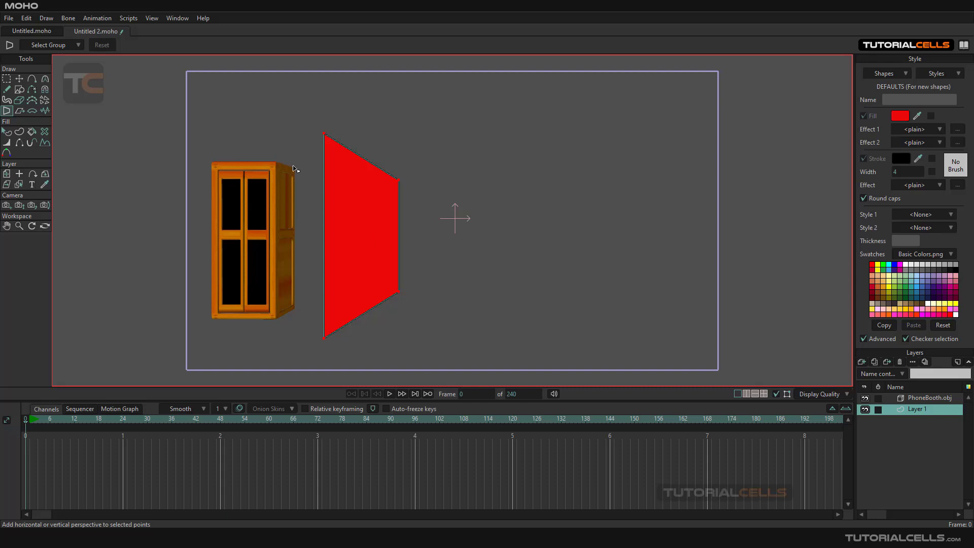
mouse_move(280, 202)
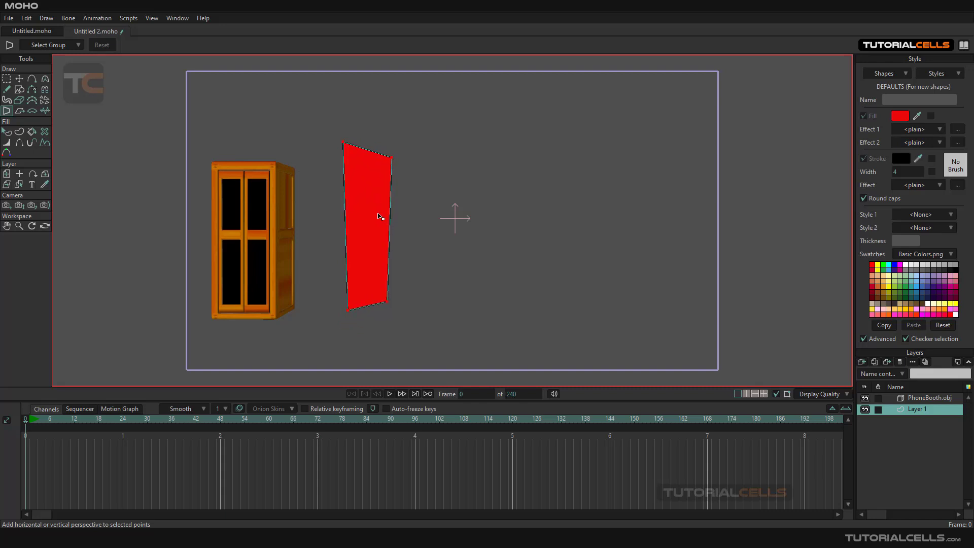
mouse_move(205, 109)
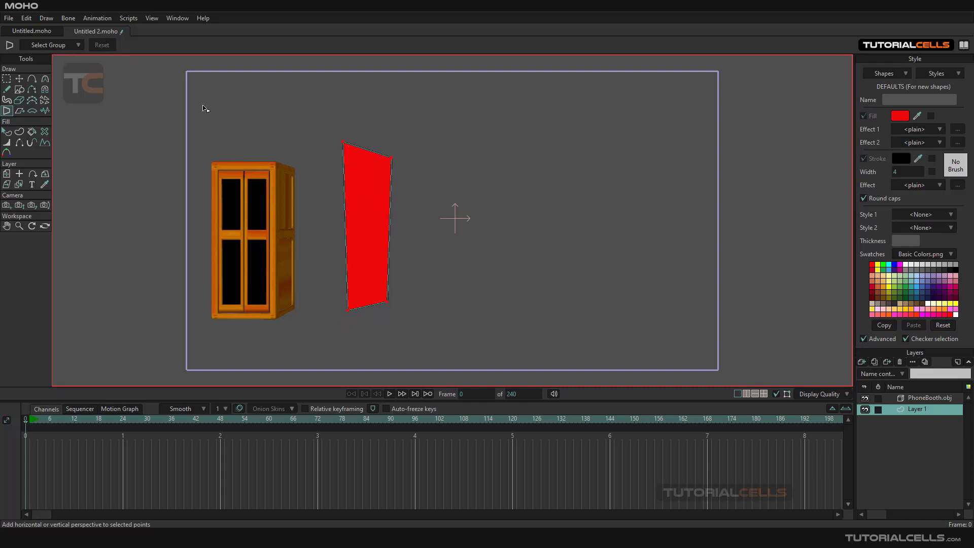